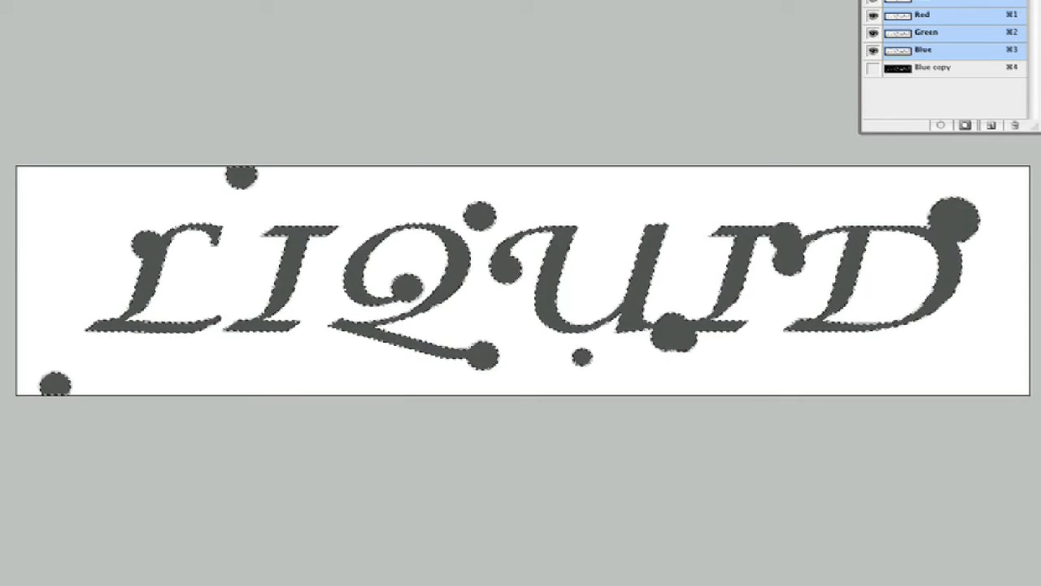
Reveal the Filter menu's Render category for the selected LIQUID lettering and droplets
left_click(33, 4)
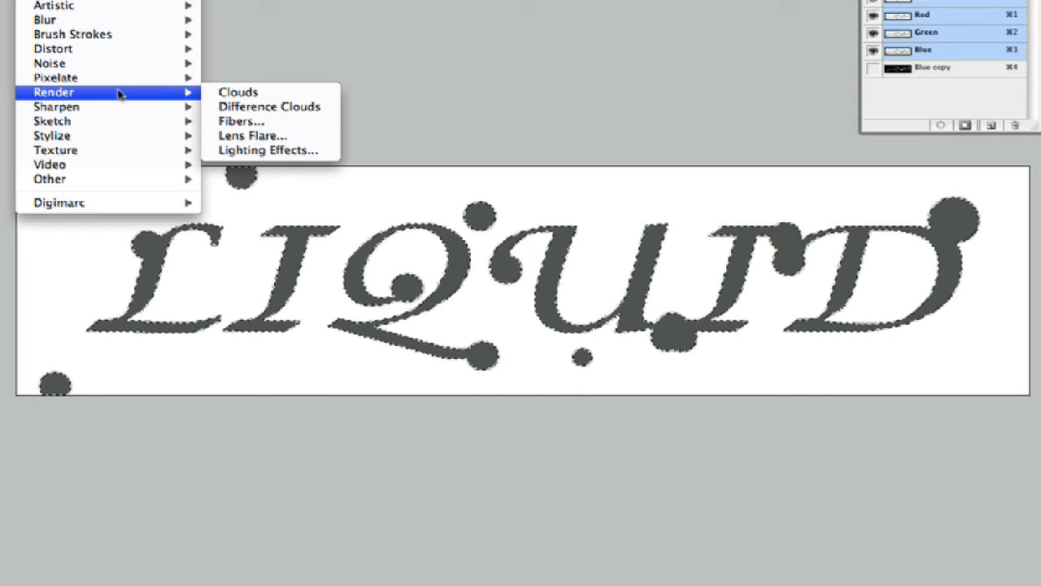
Start Lighting Effects with the Blue copy texture channel and adjust the spotlight Focus to 71
left_click(270, 149)
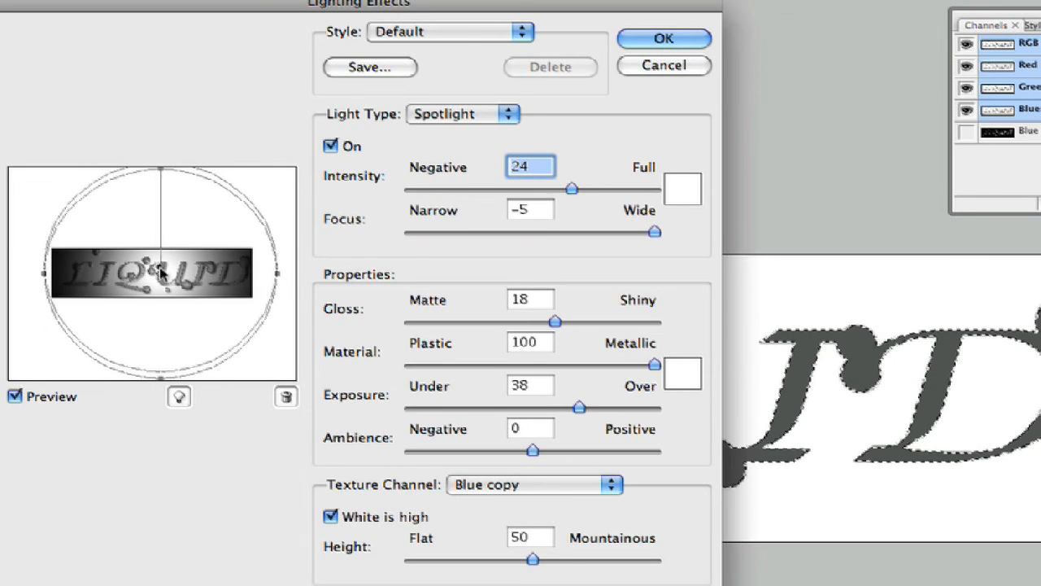
left_click_drag(163, 274, 163, 293)
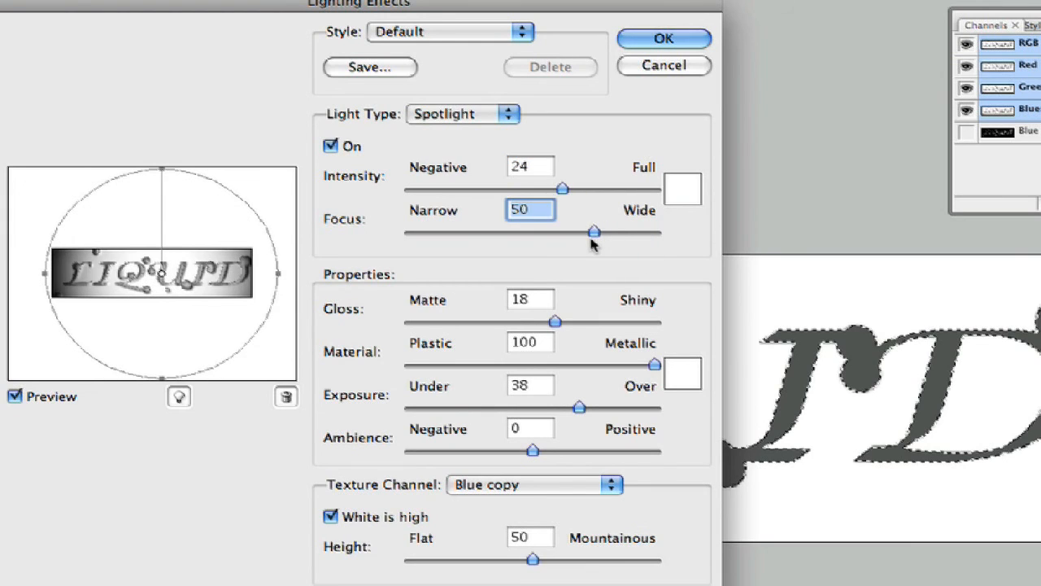
left_click_drag(594, 231, 561, 231)
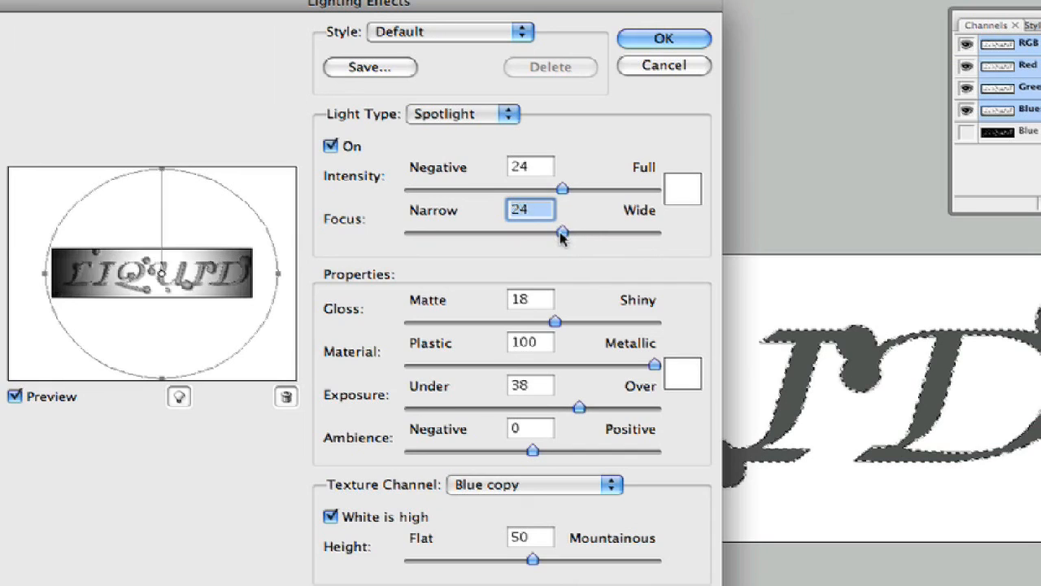
left_click_drag(559, 233, 595, 233)
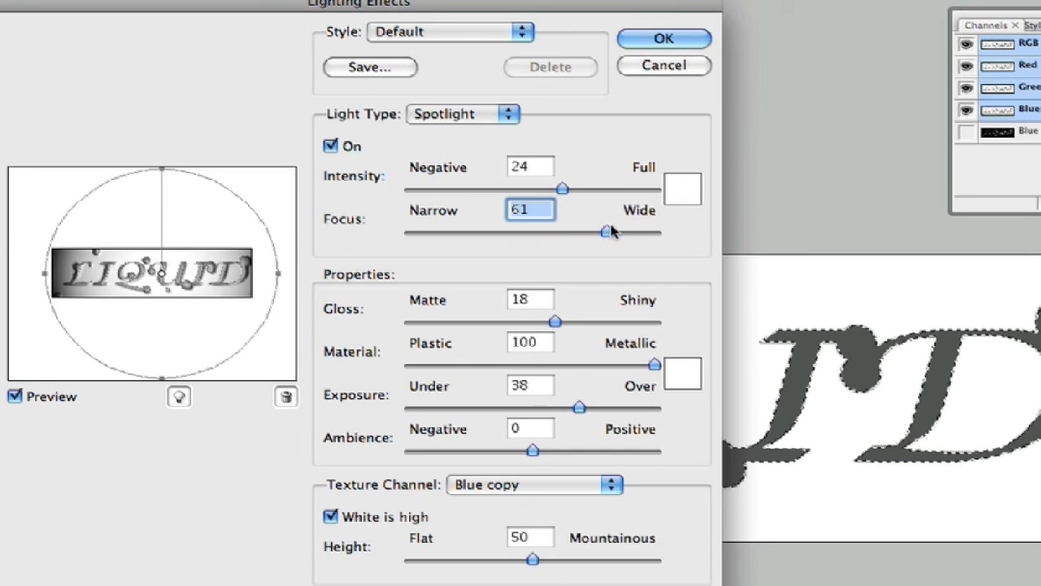
left_click_drag(602, 231, 614, 234)
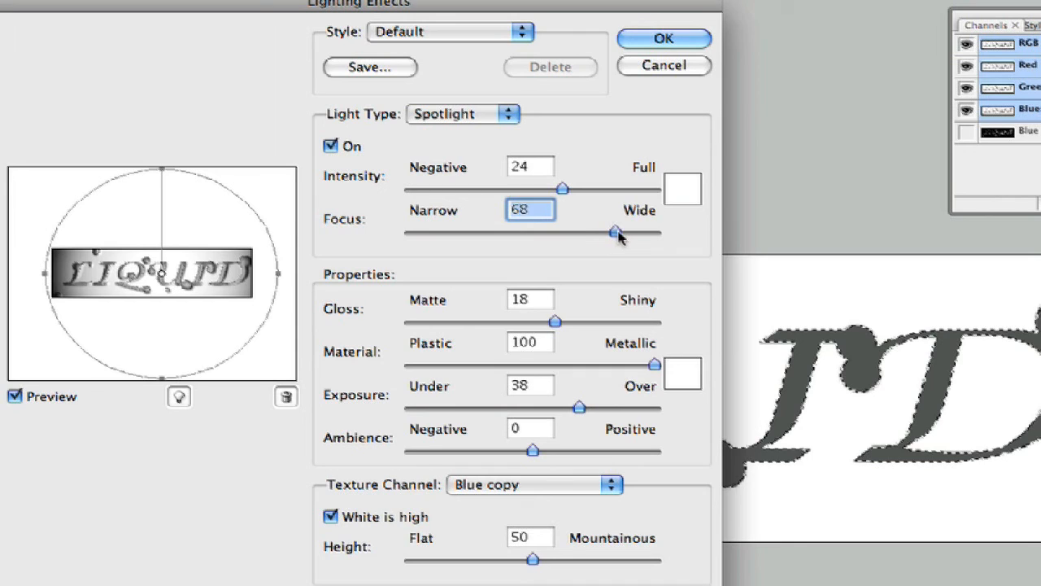
left_click_drag(615, 232, 619, 233)
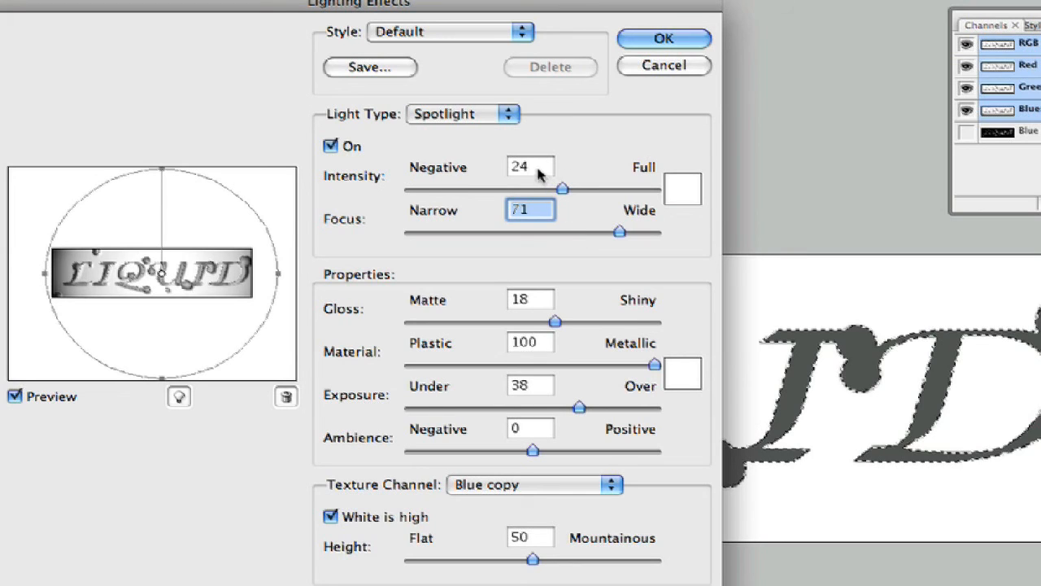
mouse_move(556, 192)
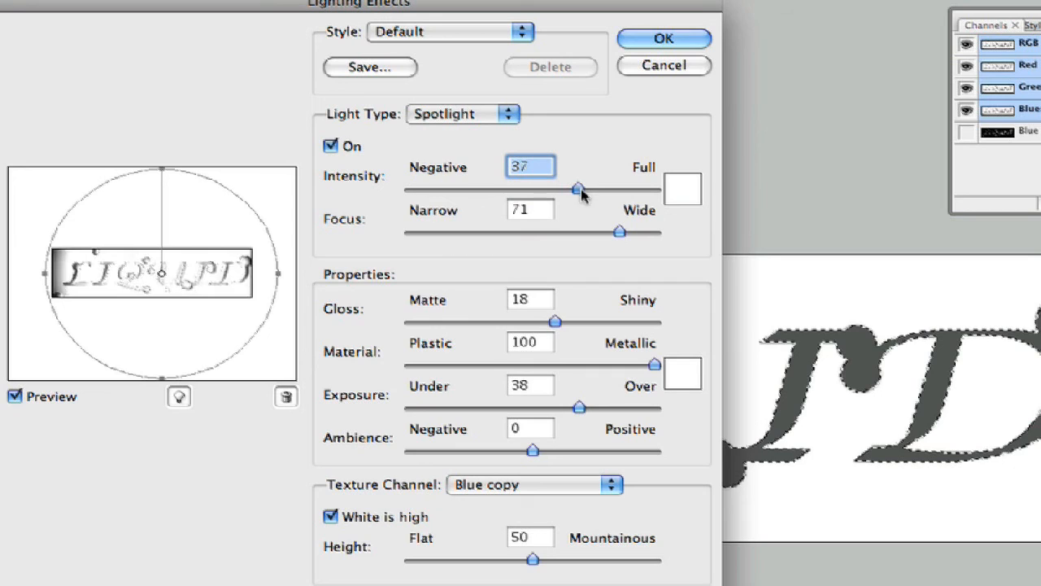
Set the spotlight Intensity to 32 and Gloss to 0 for a fully matte surface
left_click_drag(579, 189, 572, 188)
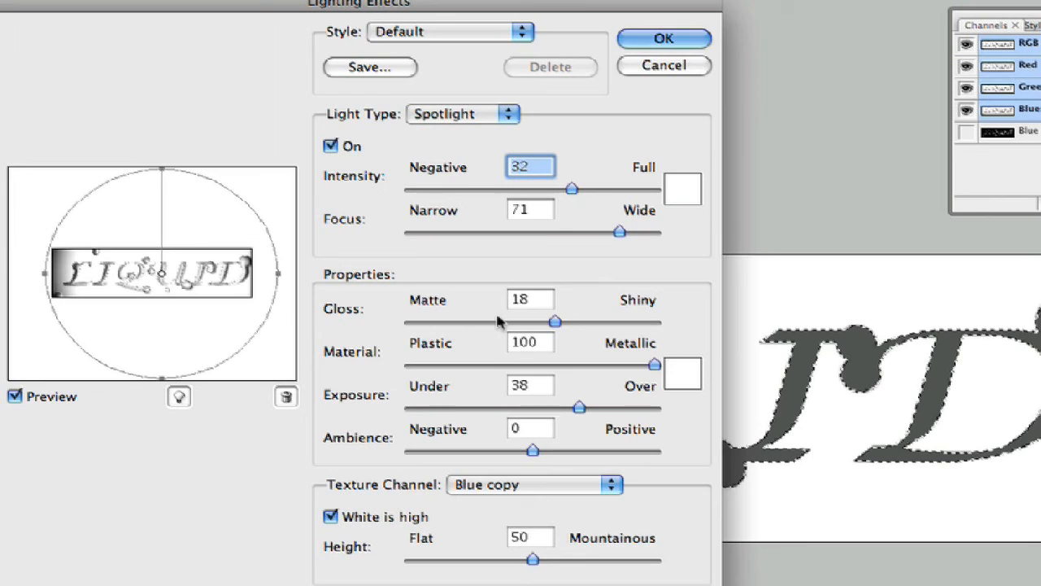
left_click(530, 299)
type("0")
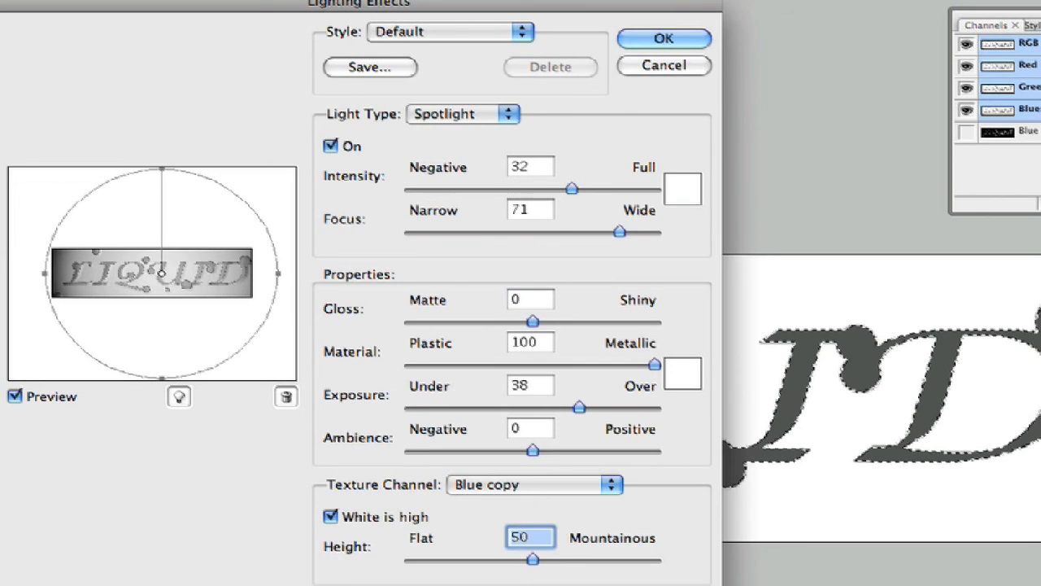
left_click(531, 428)
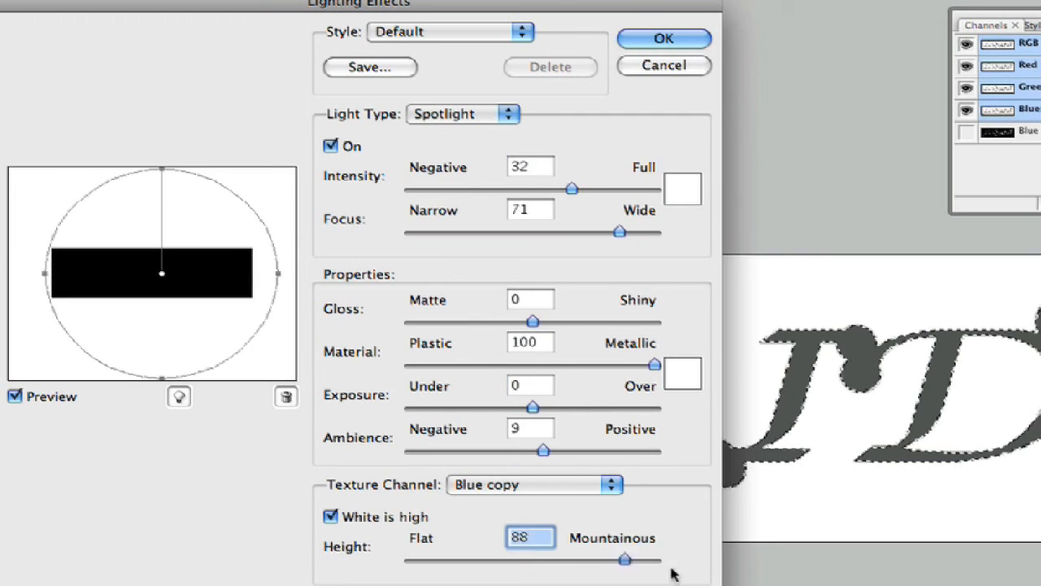
Raise the texture Height to 100 and apply Lighting Effects, embossing LIQUID and its droplets
left_click_drag(624, 560, 654, 560)
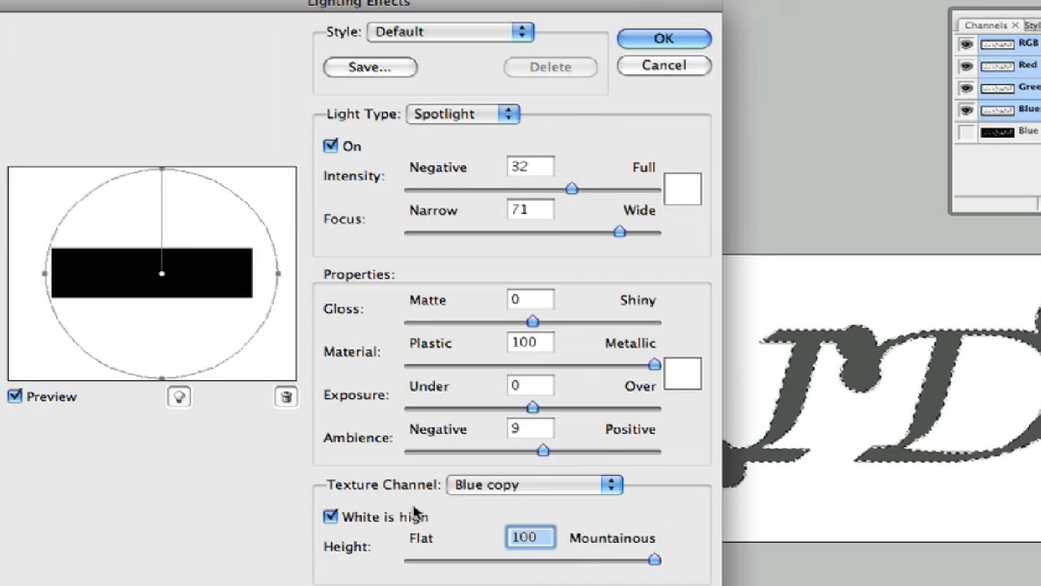
mouse_move(986, 259)
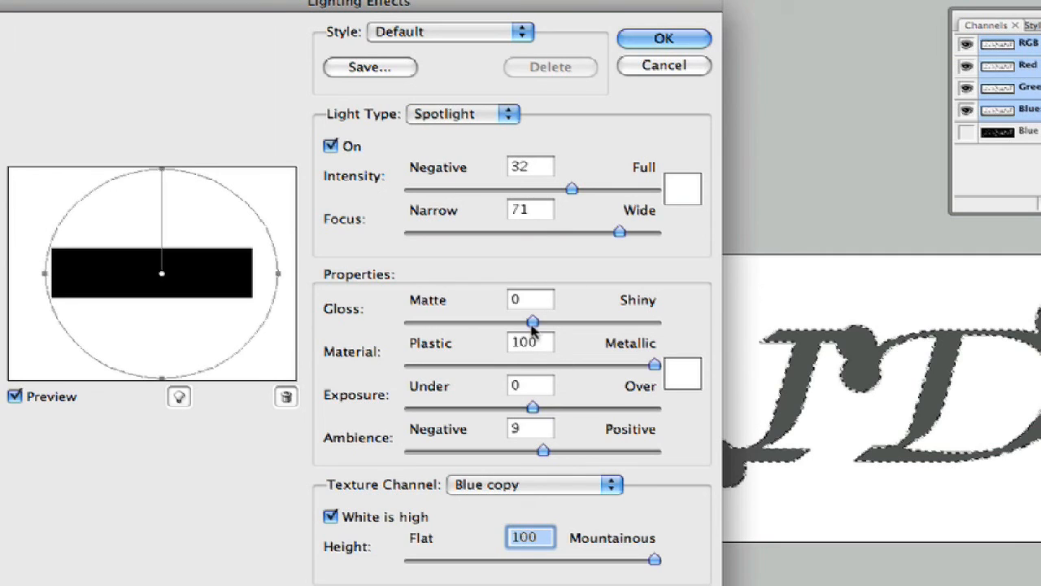
left_click(530, 299)
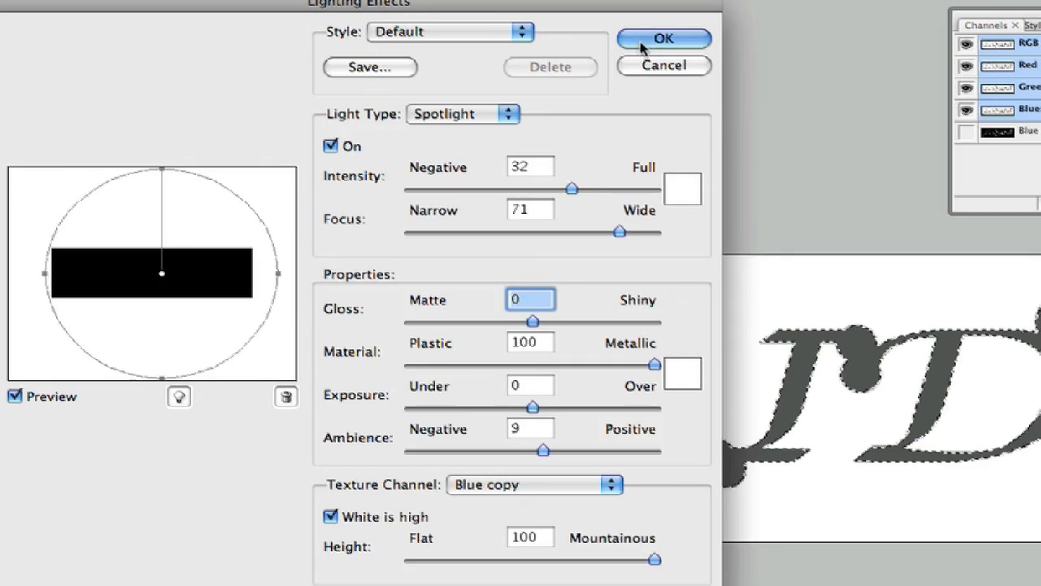
left_click(664, 39)
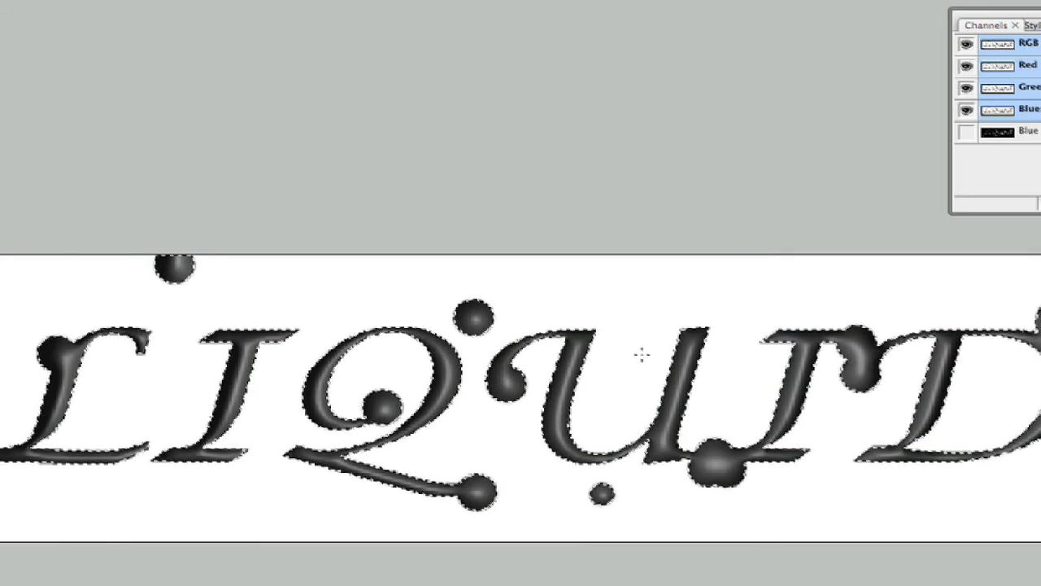